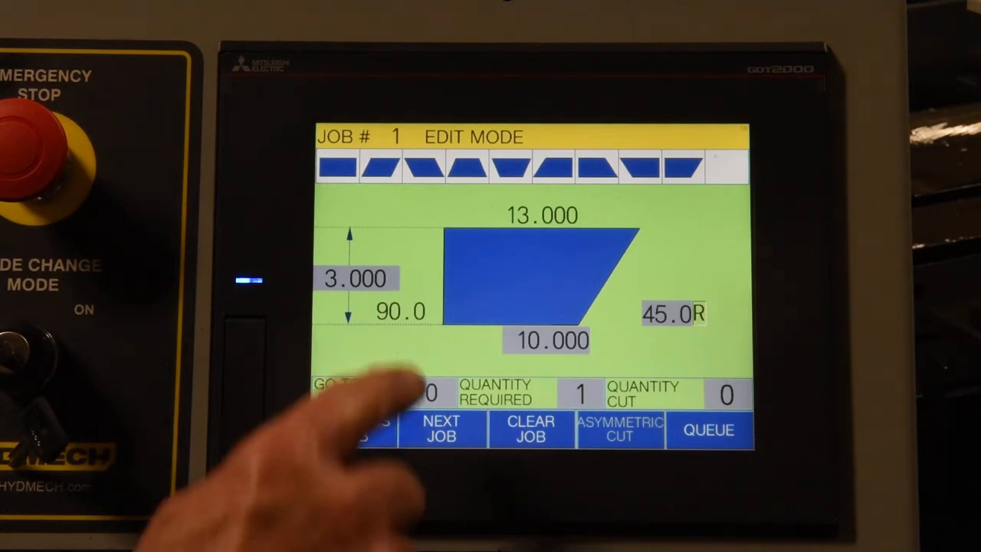
Clear job 1, zeroing all its dimensions and the required quantity.
click(417, 392)
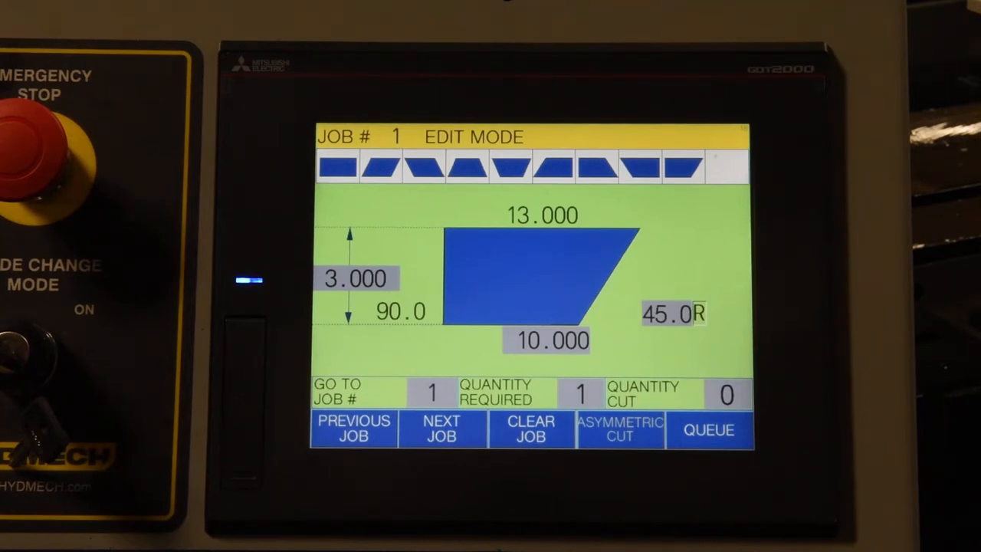
click(530, 429)
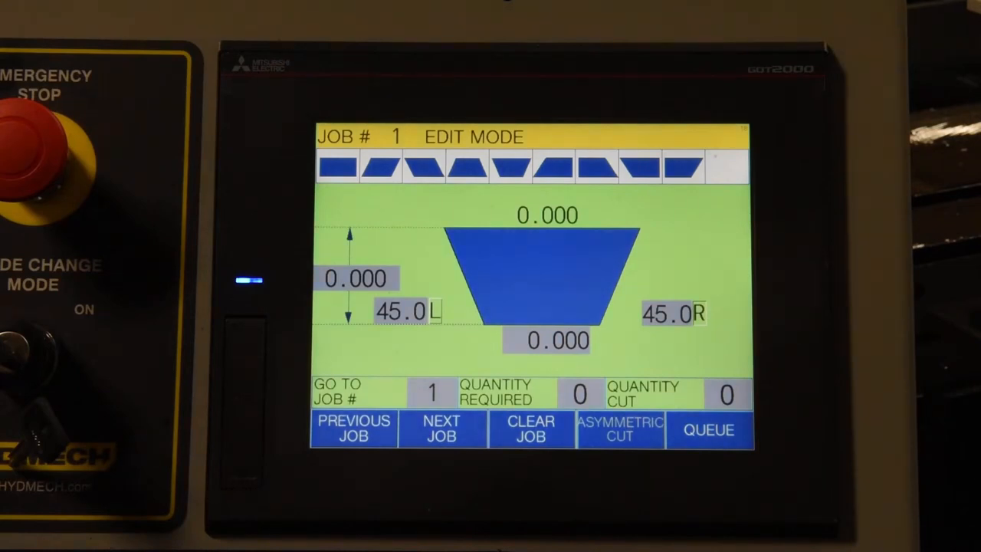
Make job 1 square-left, 45° right with 15.000 height, then begin entering the bottom length.
click(669, 313)
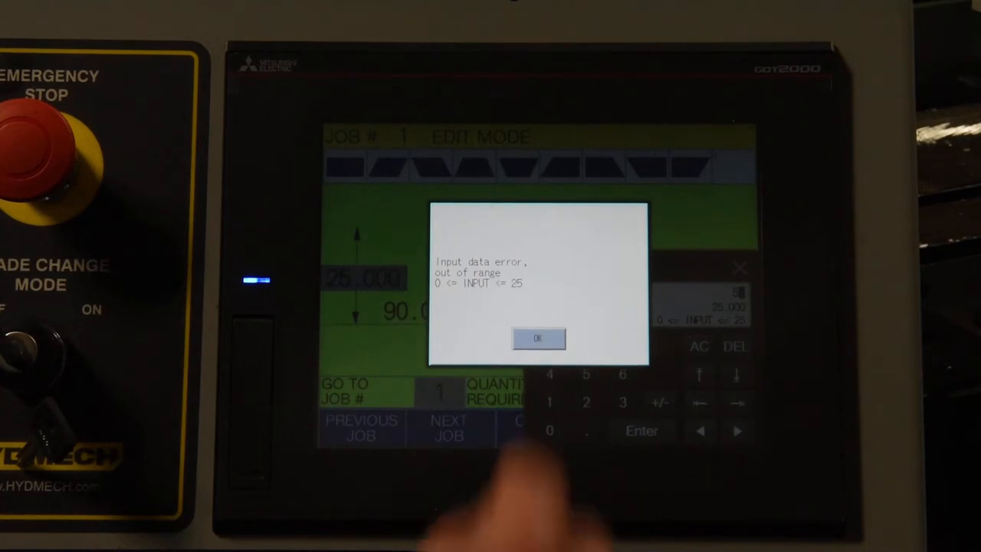
click(537, 338)
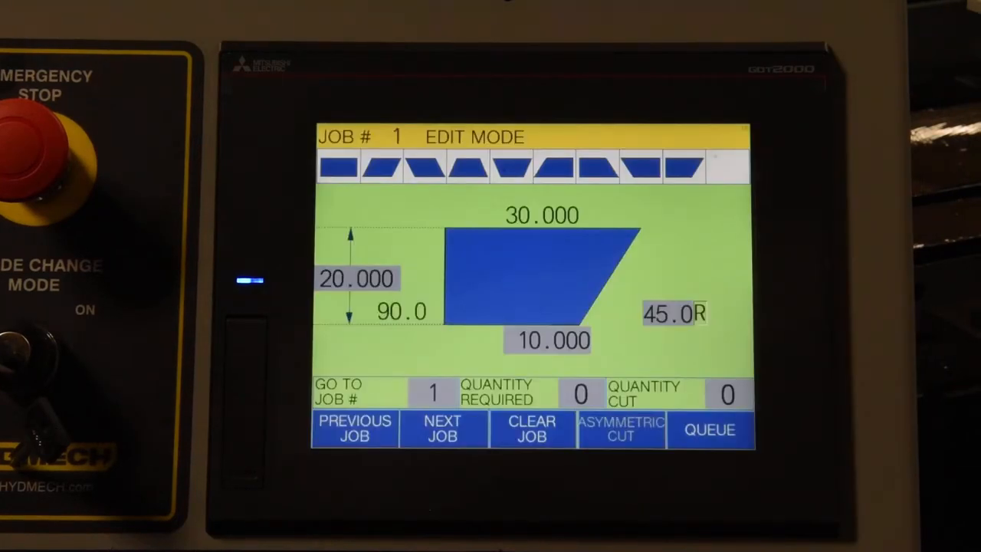
click(357, 278)
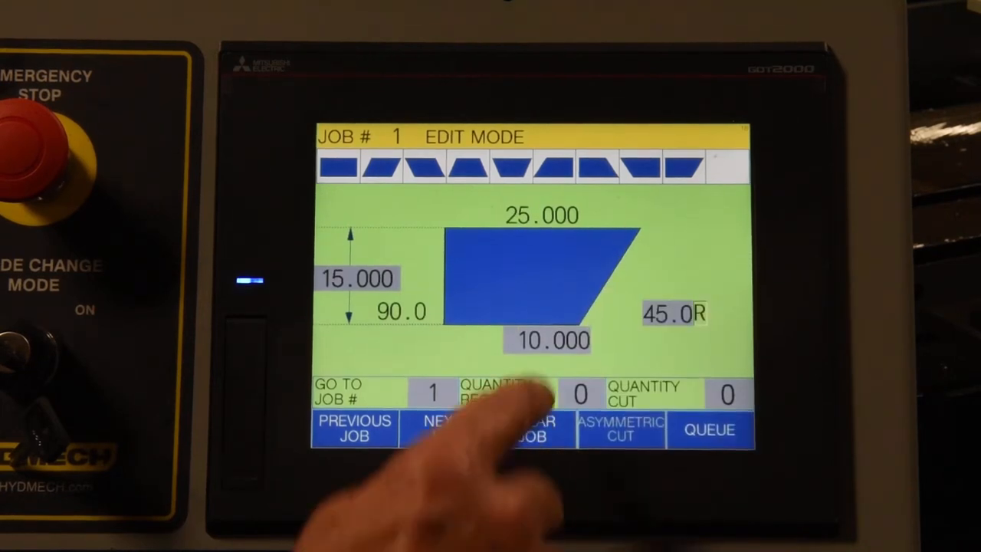
click(548, 340)
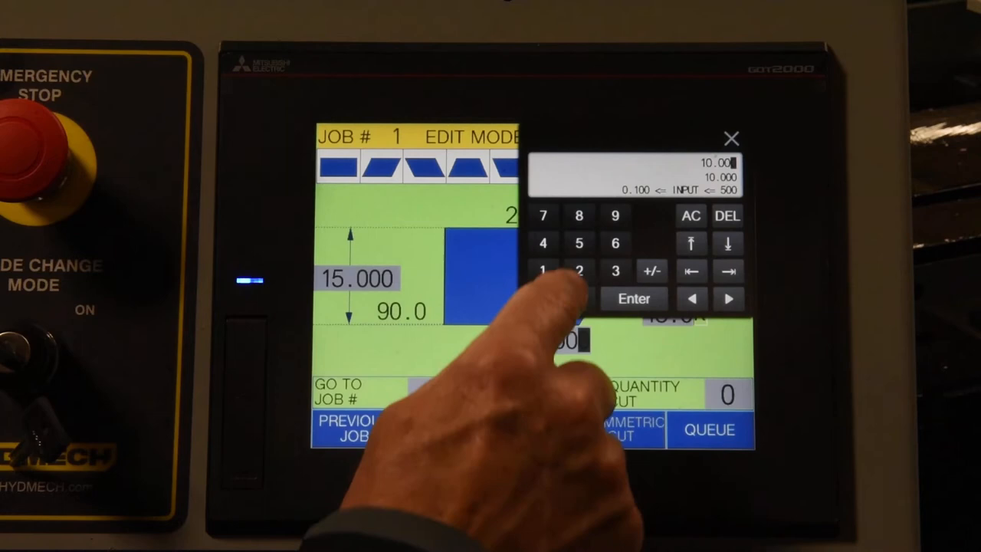
click(634, 299)
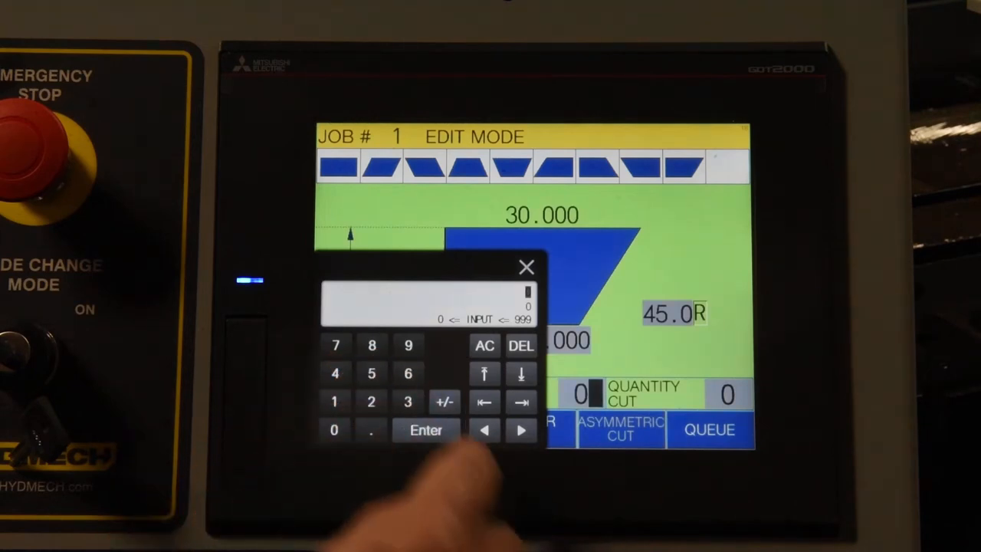
Set job 1's quantity required to 6 and quantity cut to 0.
click(426, 430)
text(3)
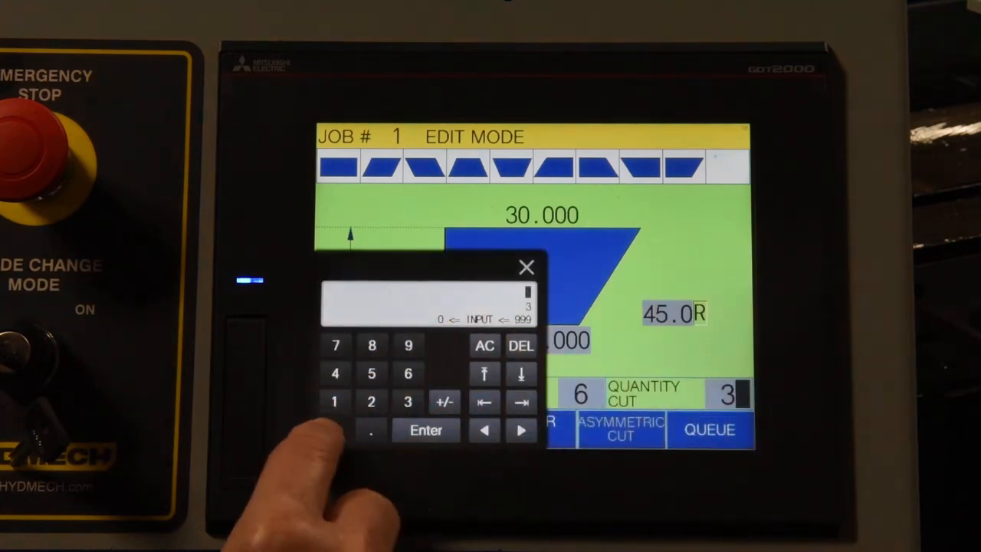
click(425, 430)
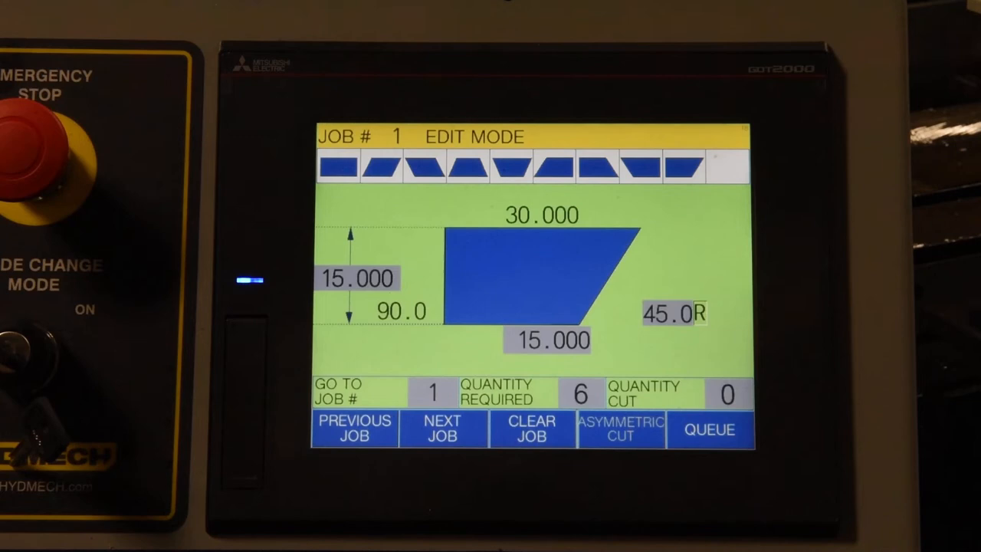
Step to job 2 and back to job 1, then bring up the queue selection screen.
click(442, 428)
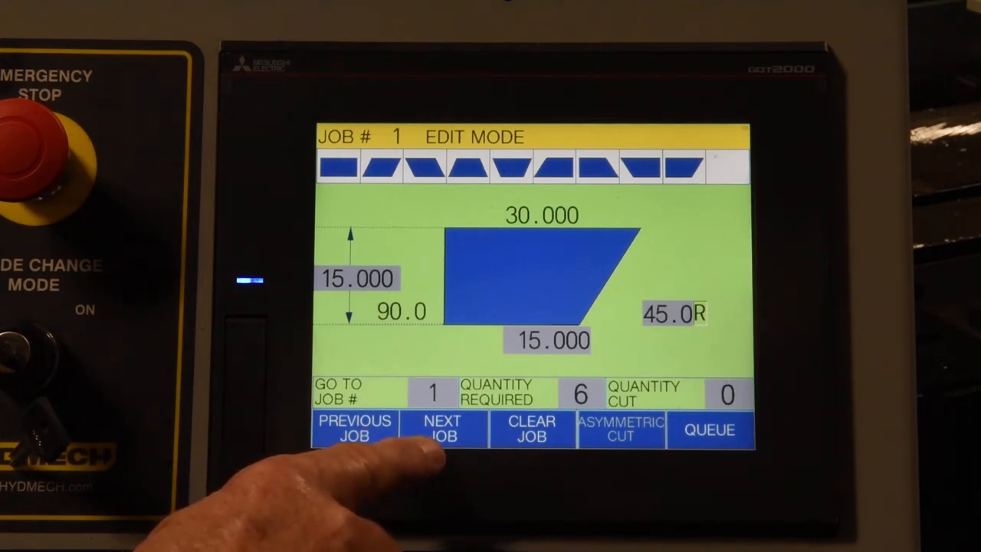
click(443, 428)
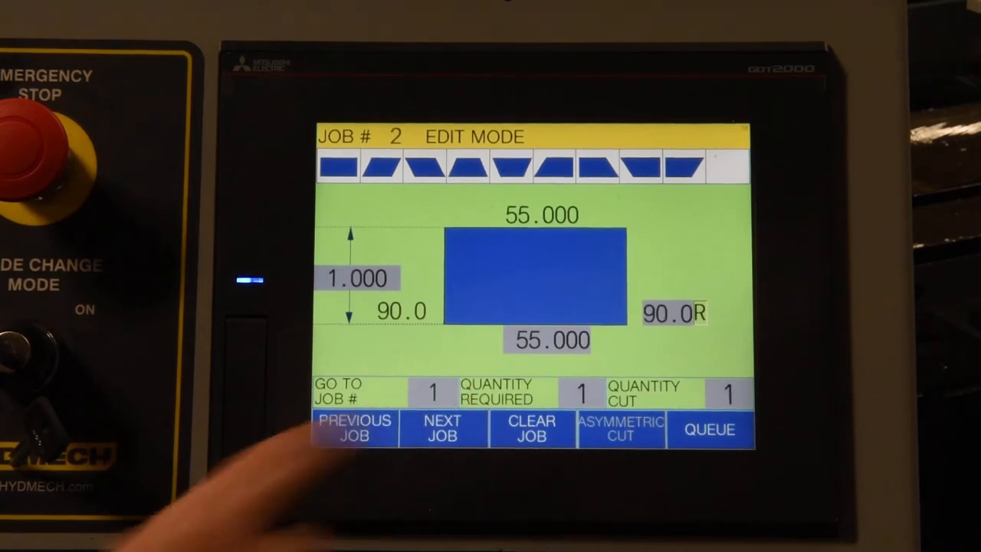
click(354, 429)
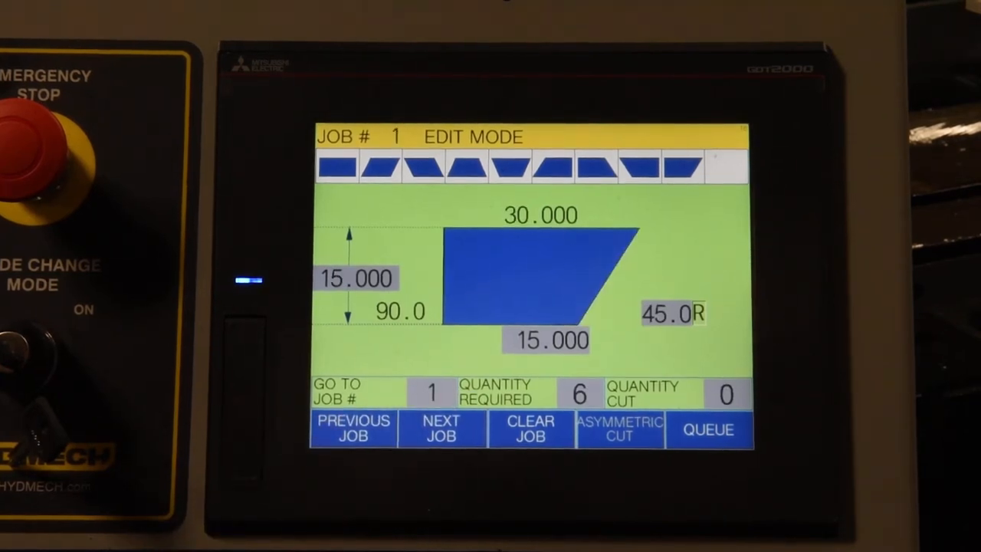
click(708, 429)
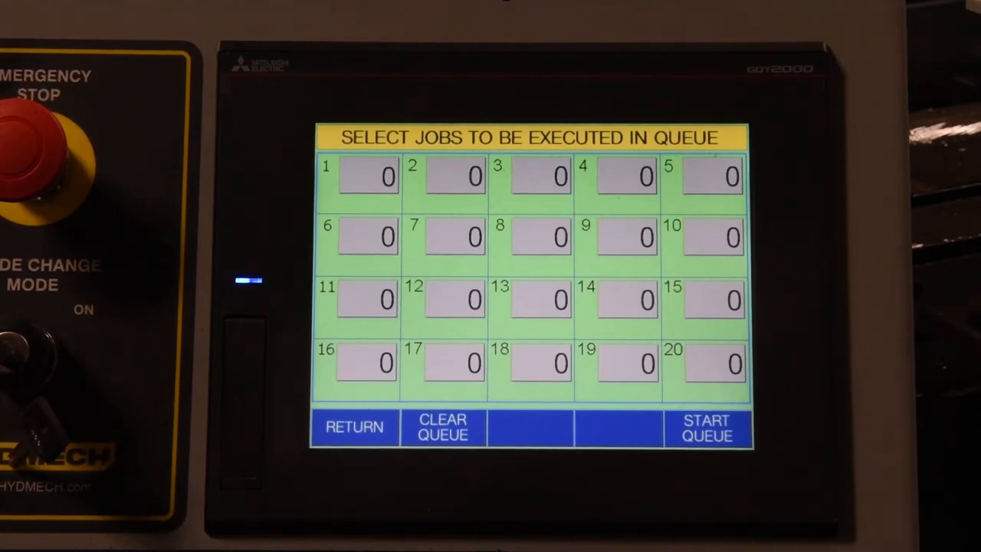
Put job 1 in queue slot 1 and job 2 in slot 2, then start the queue.
click(441, 427)
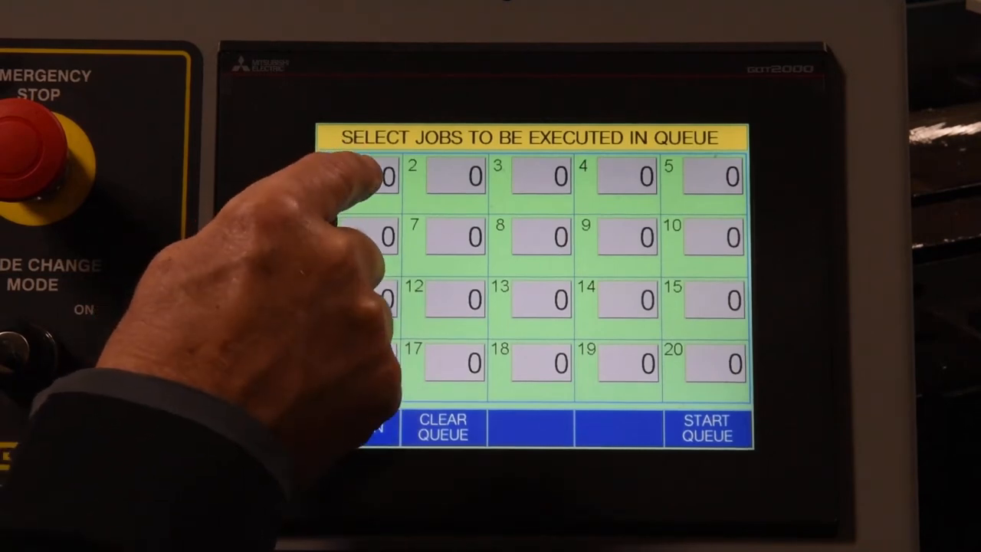
click(372, 175)
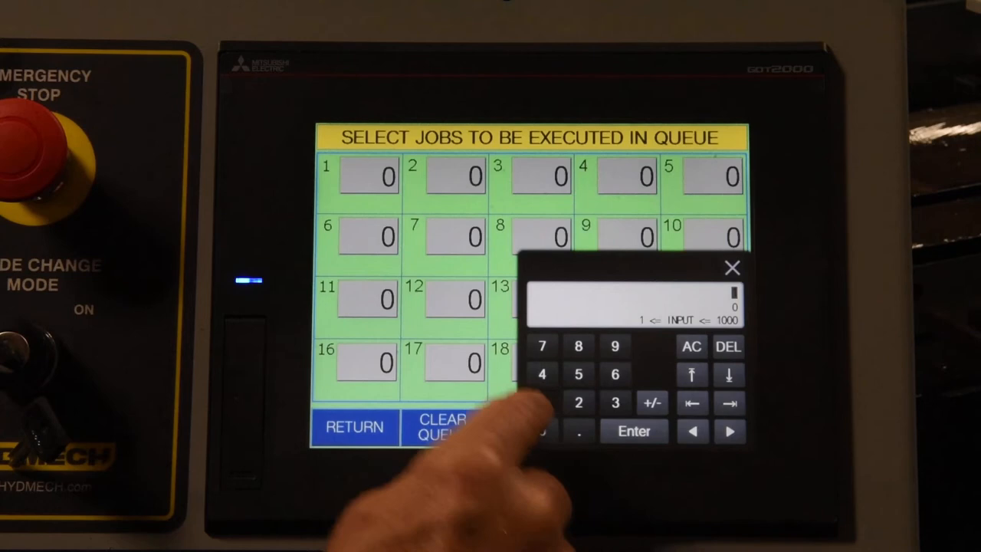
click(634, 431)
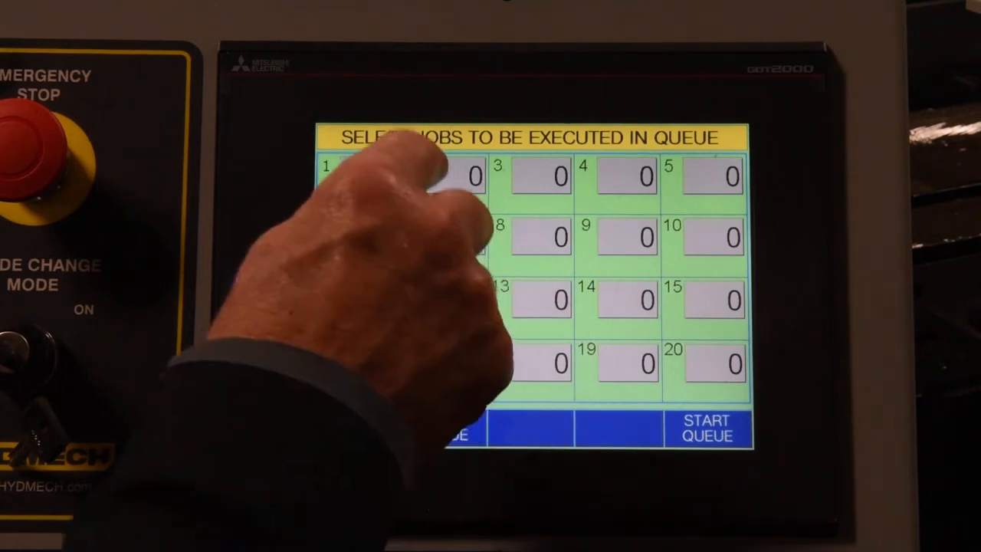
click(372, 177)
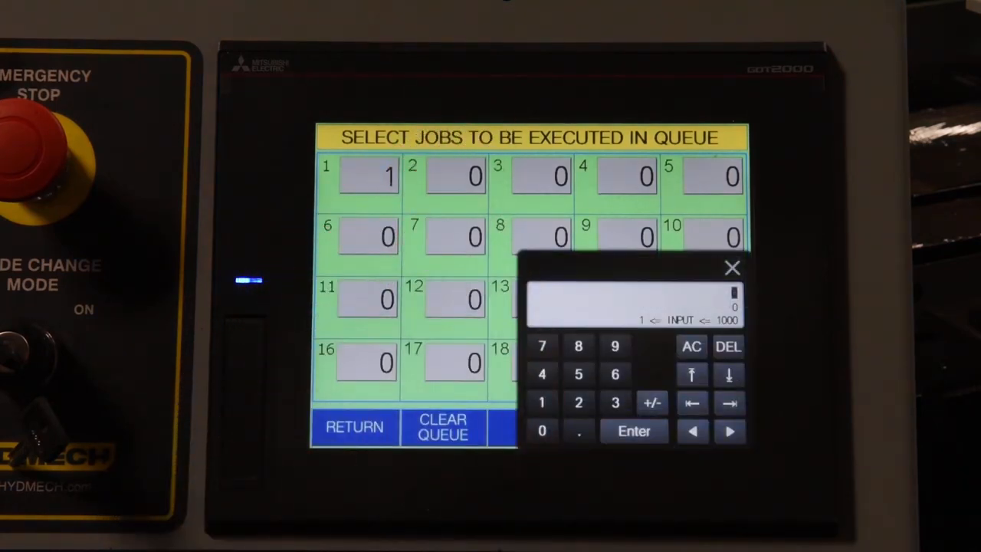
click(633, 430)
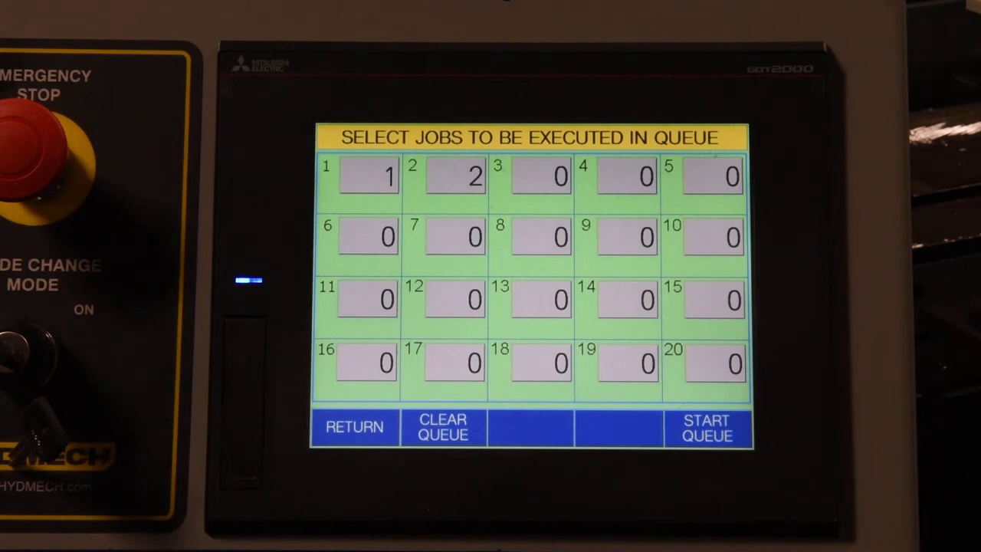
click(705, 427)
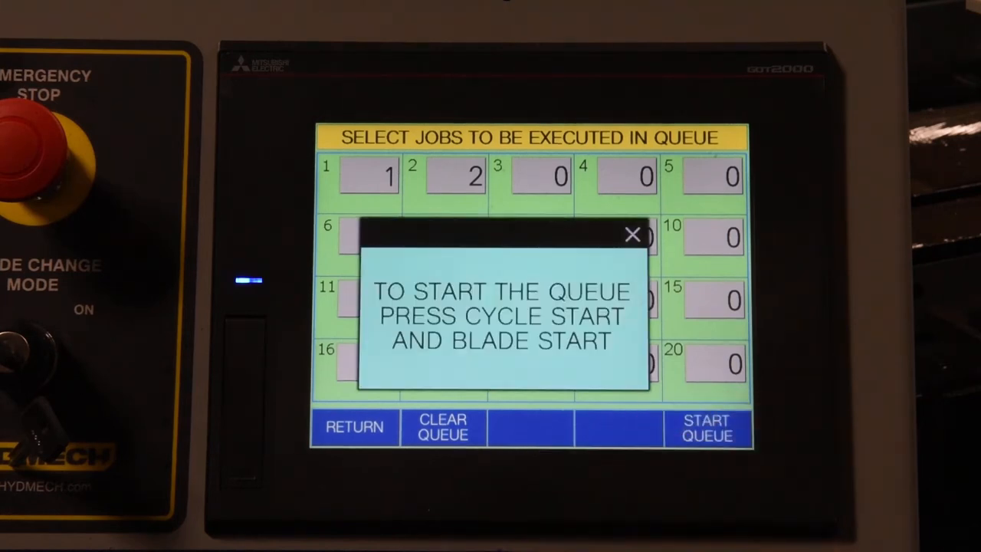